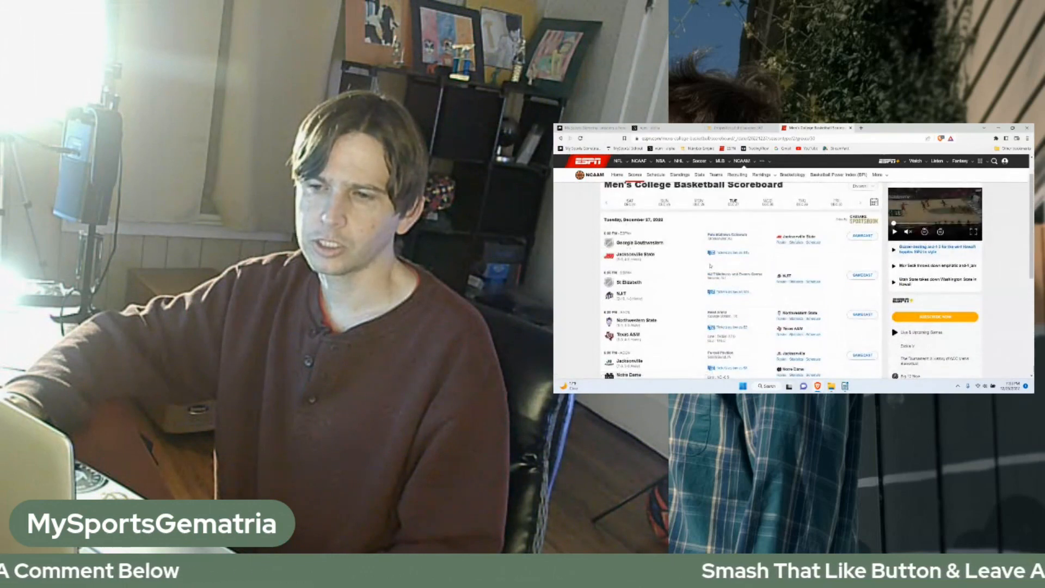
# - Enter 'fourteen' in the gematria calculator to get 104, 41, 112 and 40
pyautogui.scroll(-3)
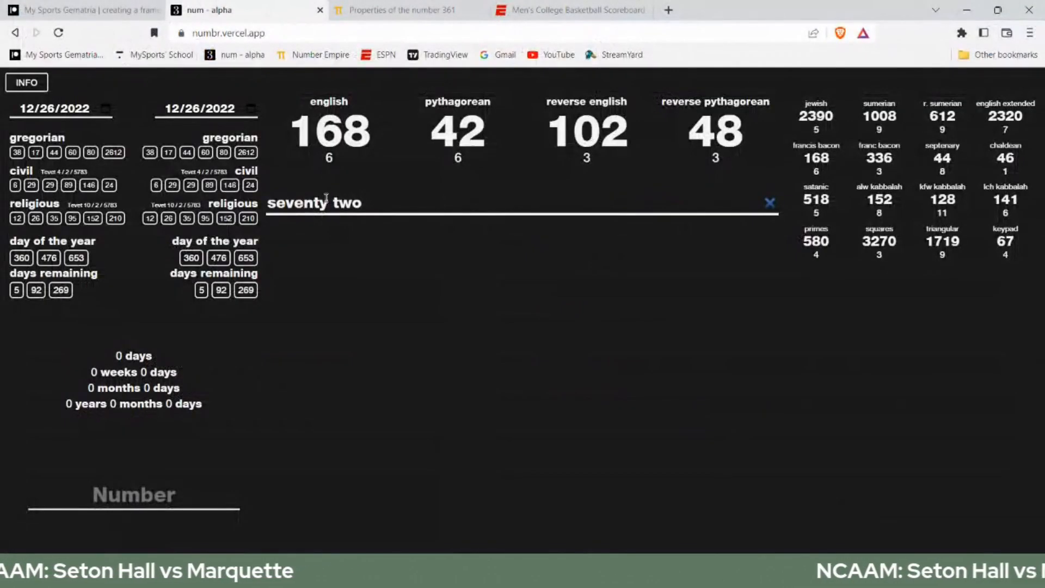
pyautogui.write('fourteen')
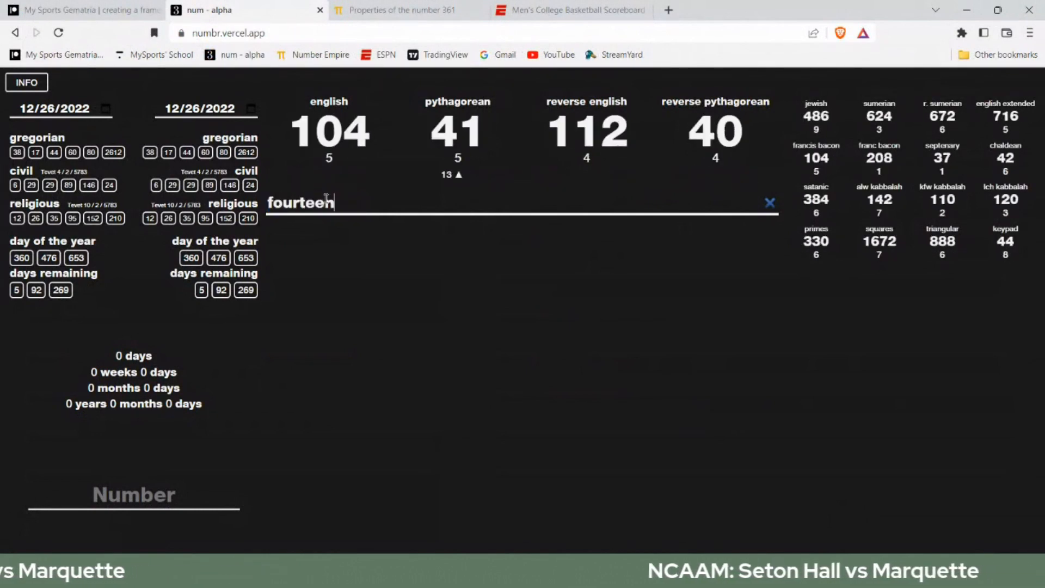
pyautogui.doubleClick(328, 130)
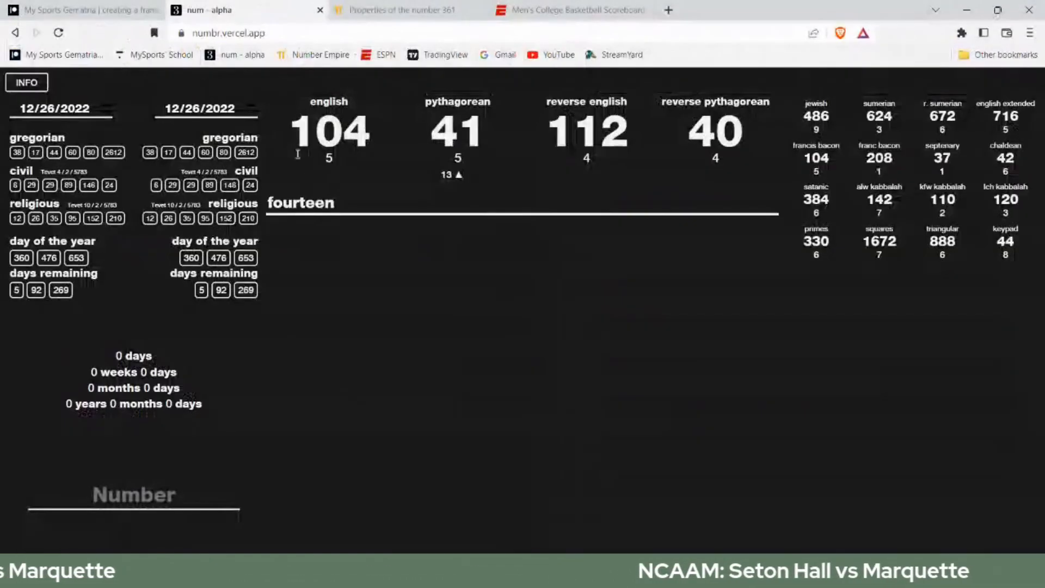
# - Enter 'thirteen' for values 99, 45, 117, 45, then switch to the game notes
pyautogui.write('thirte')
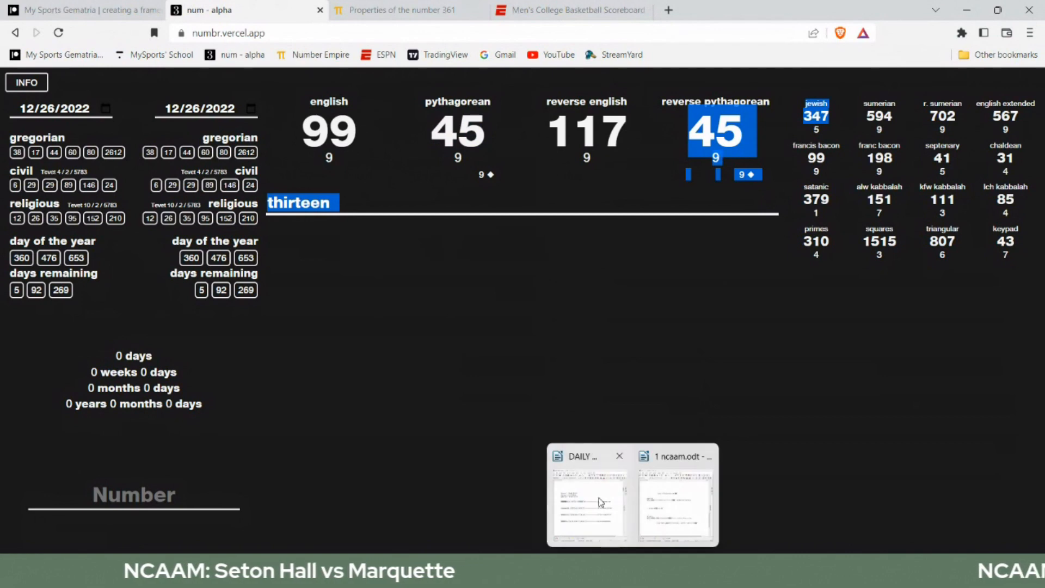
pyautogui.click(588, 504)
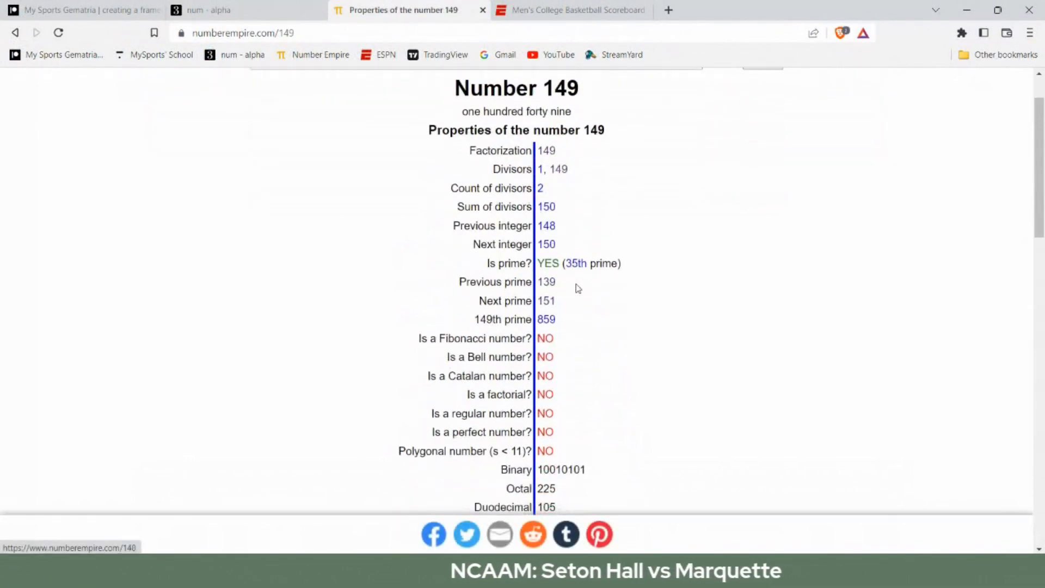
# - Check numberempire.com/149 confirming 149 is the 35th prime
pyautogui.moveTo(538, 262); pyautogui.dragTo(600, 262)
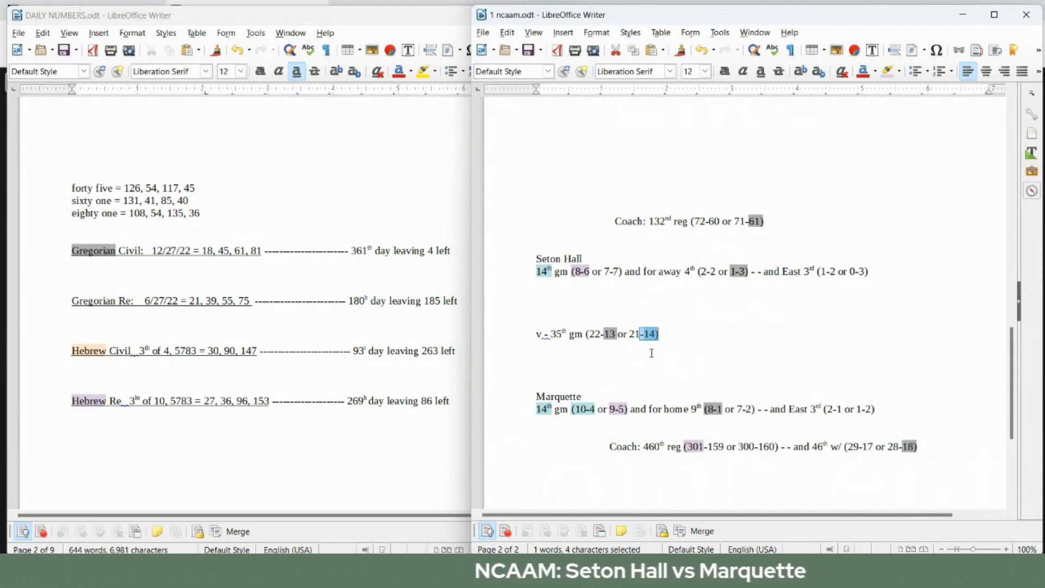
# - Select a highlighted record number in the Seton Hall–Marquette notes
pyautogui.moveTo(656, 333); pyautogui.dragTo(627, 334)
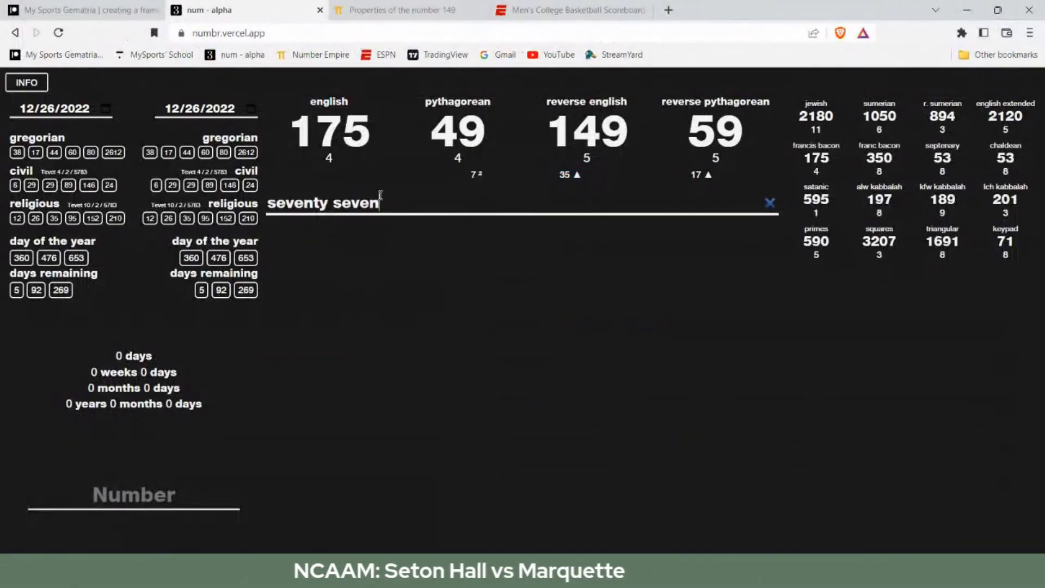
# - Enter 'ninety five' for values 129, 57, 141, 51, then begin typing 'eighteen'
pyautogui.write('ninety fiv')
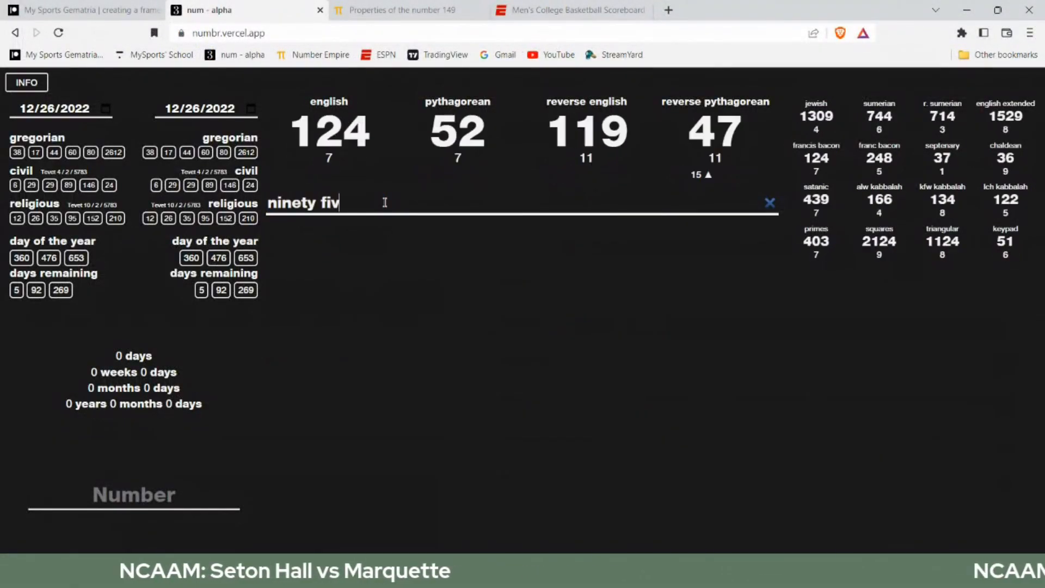
pyautogui.write('e')
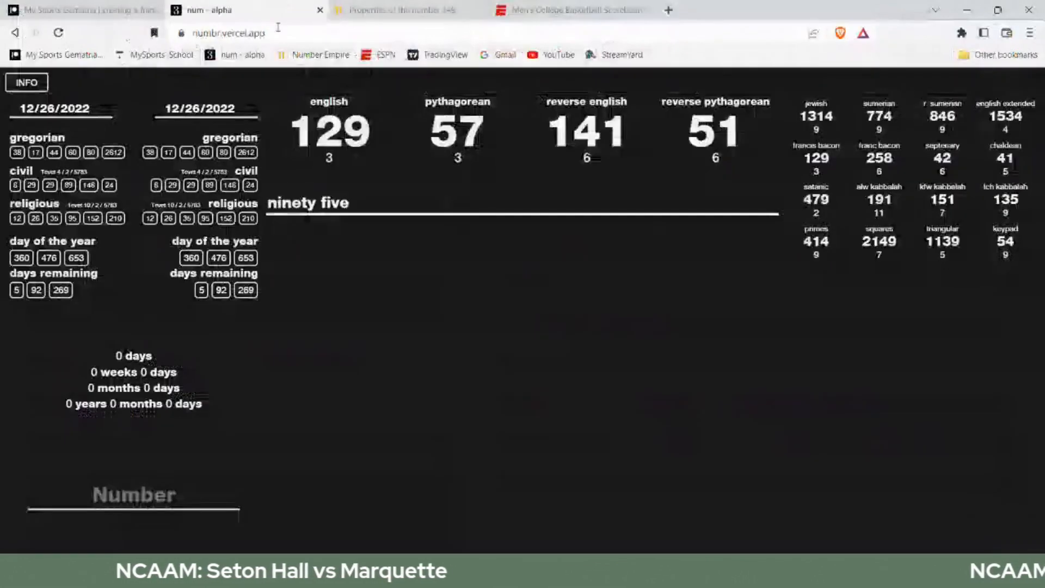
pyautogui.write('eighte')
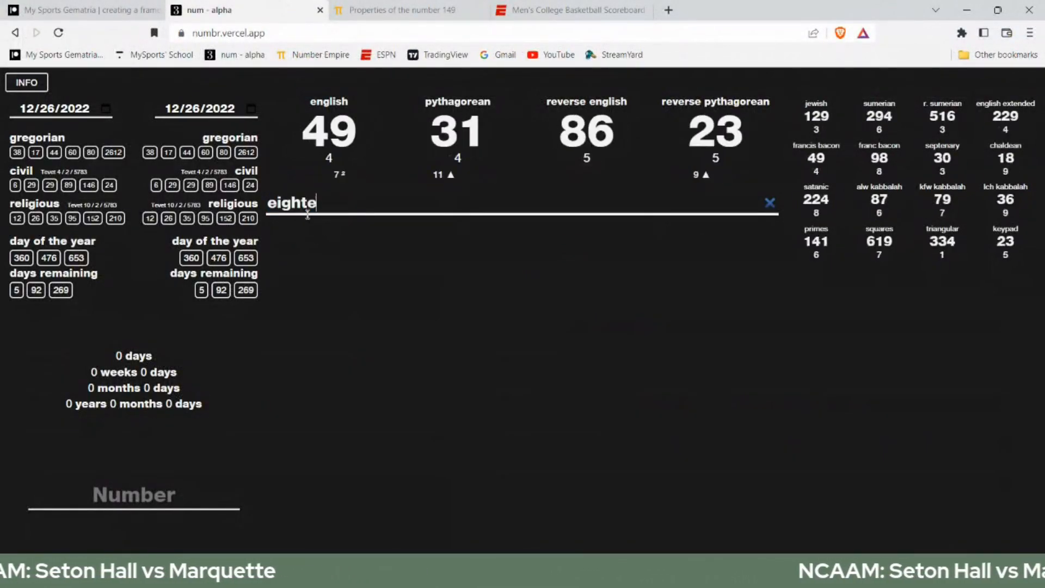
# - Finish entering 'eighteen' to read English 73 and Pythagorean 46
pyautogui.write('en')
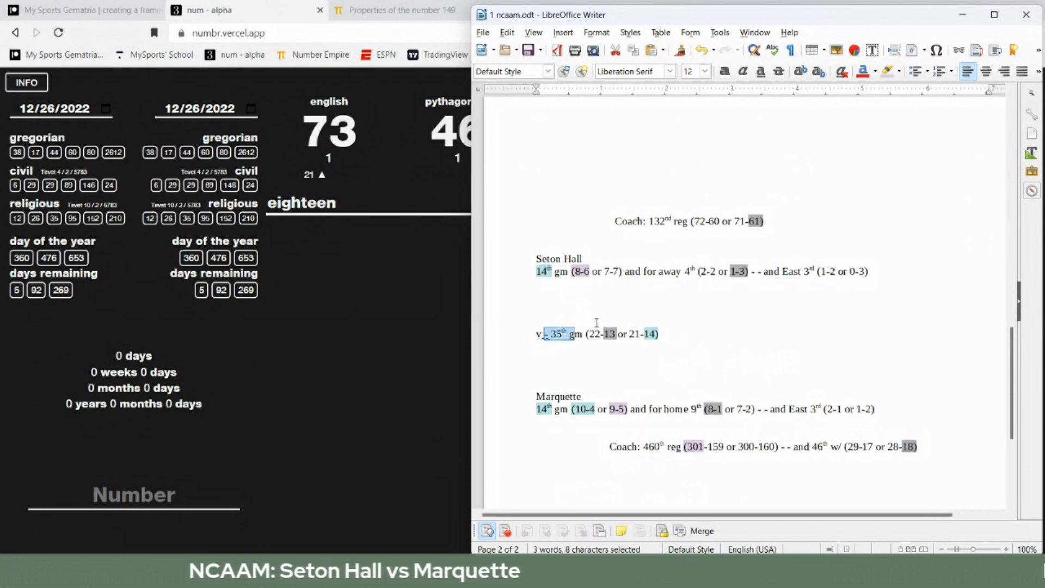
# - Deselect the Seton Hall 35th game text in the ncaam.odt notes
pyautogui.click(740, 305)
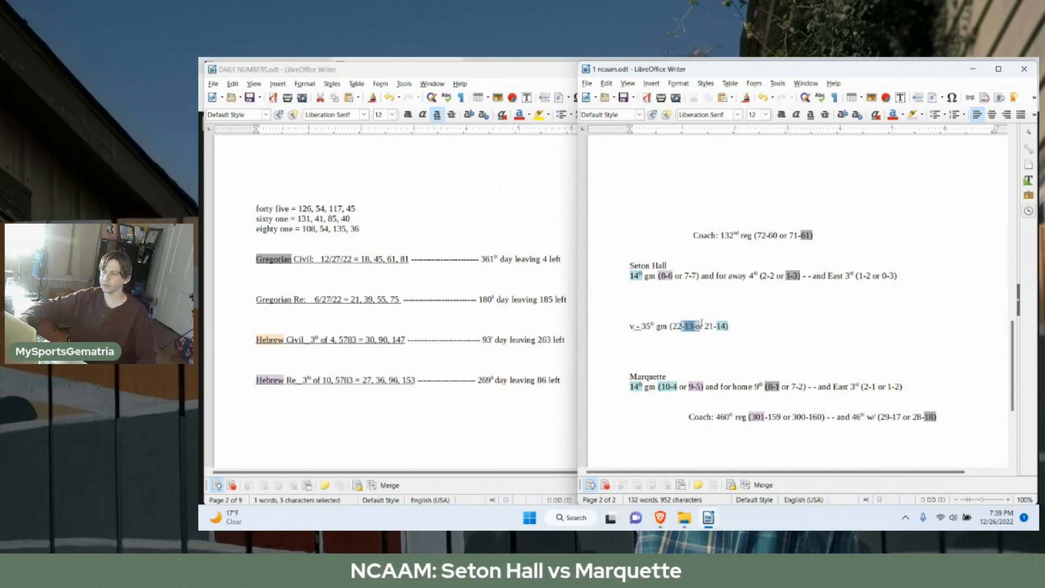
# - Show the ESPN scoreboard and scroll down to Seton Hall vs Marquette
pyautogui.click(689, 326)
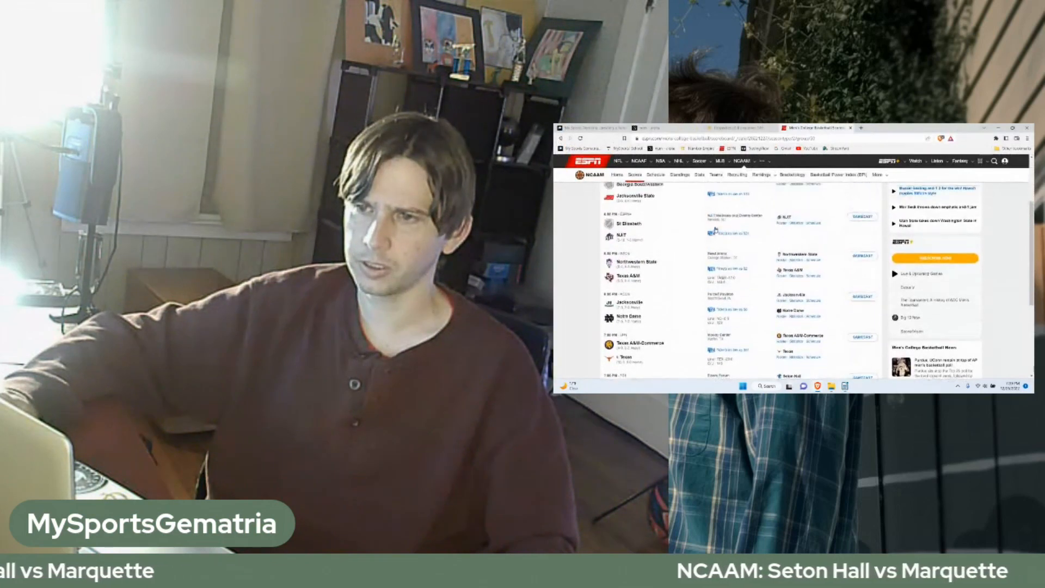
pyautogui.scroll(-3)
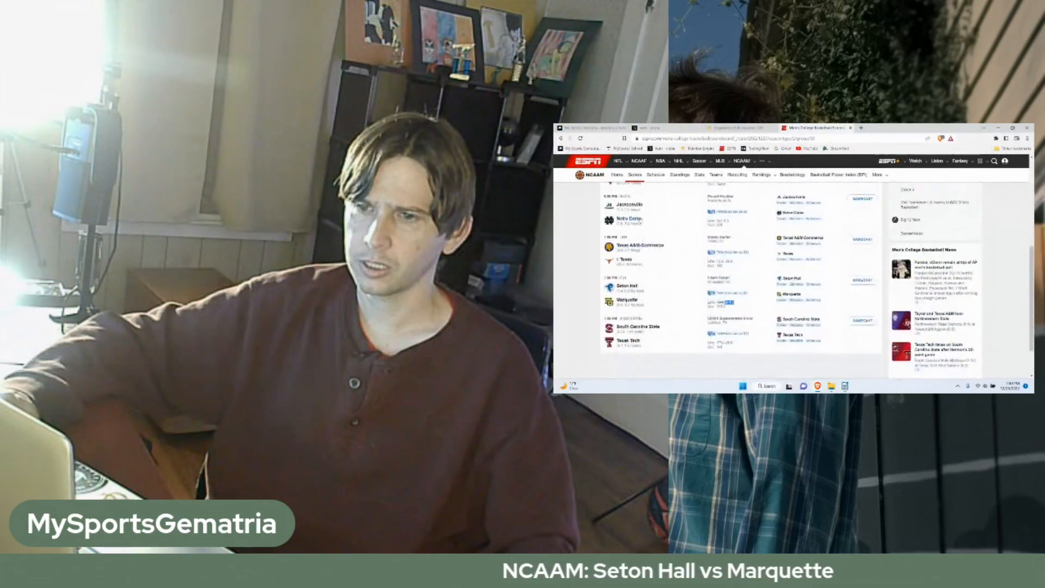